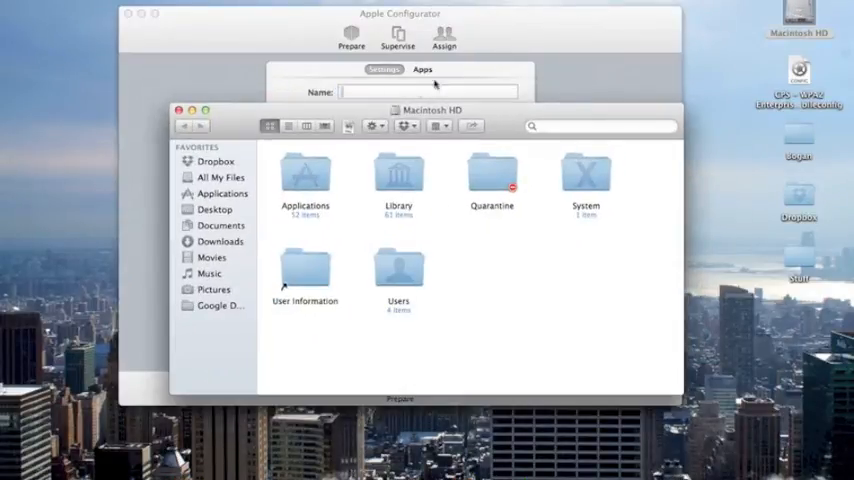
# - Close the Macintosh HD Finder window to reveal the Prepare settings
pyautogui.click(222, 193)
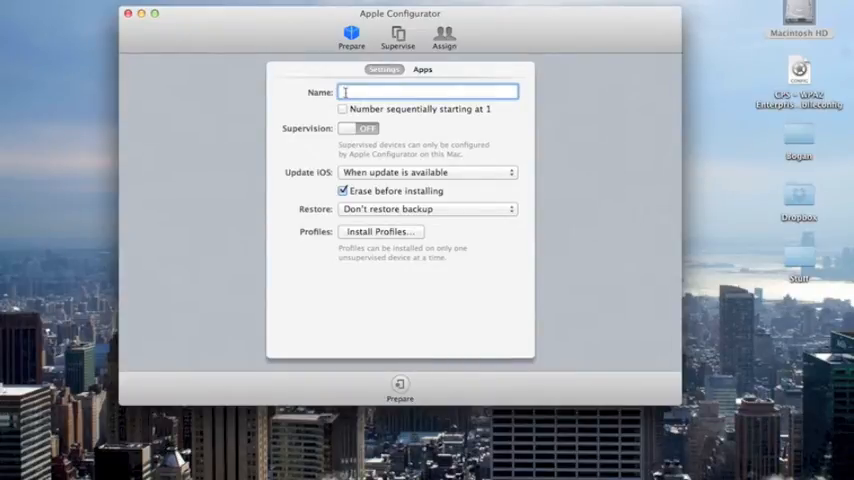
# - Switch the Supervision toggle on in Prepare settings
pyautogui.click(357, 128)
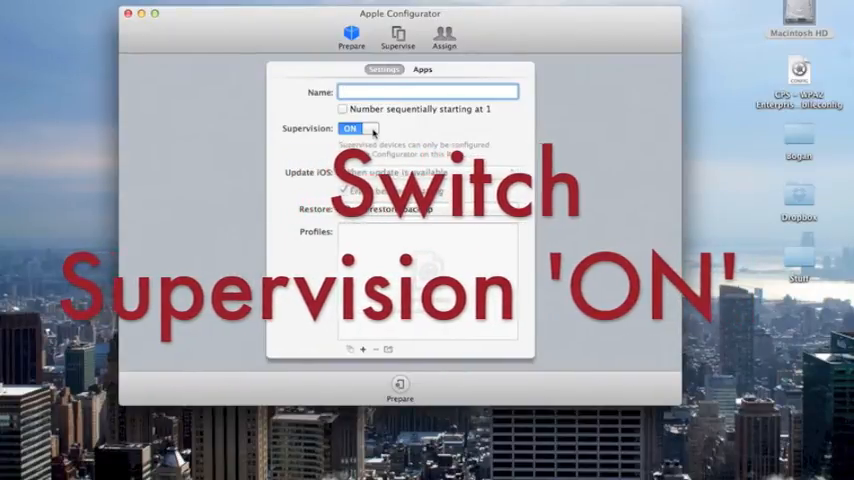
pyautogui.click(360, 128)
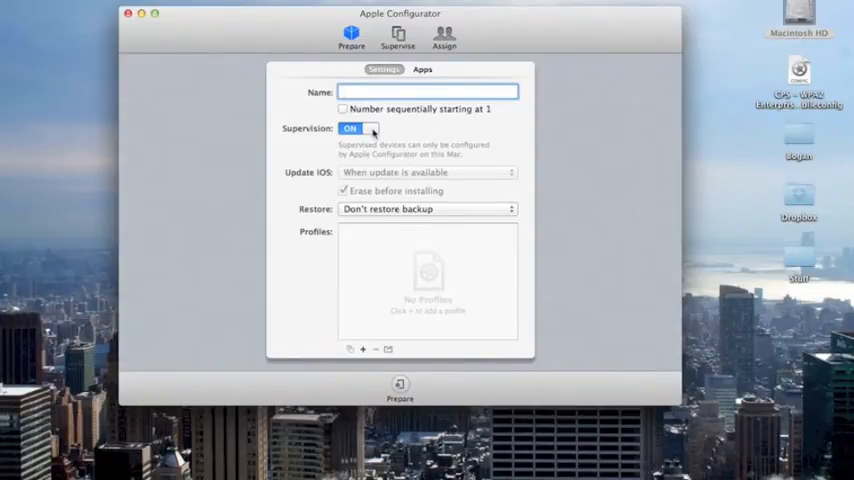
pyautogui.click(428, 91)
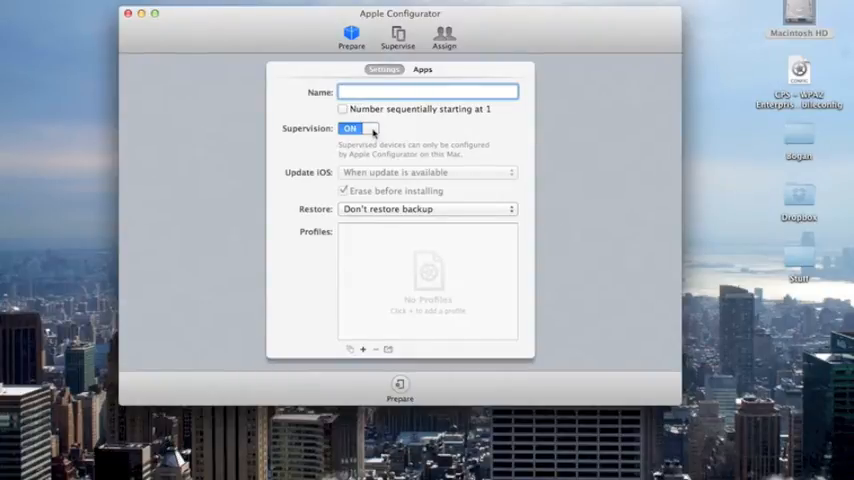
pyautogui.moveTo(295, 266)
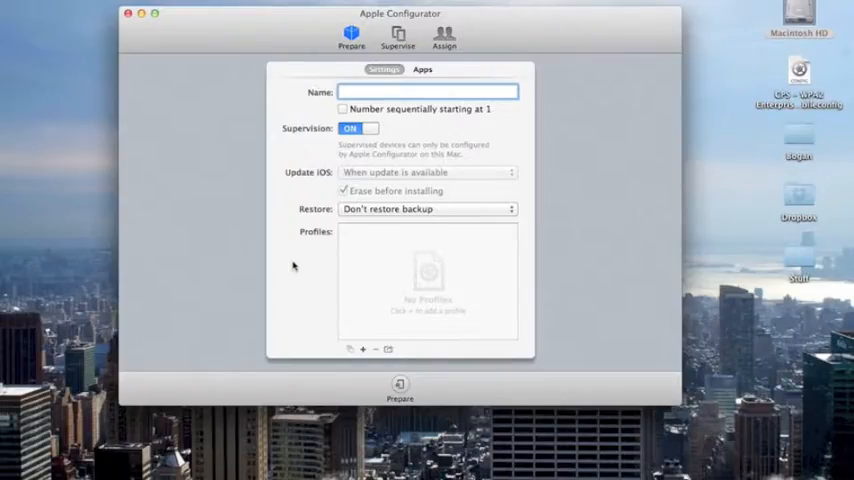
pyautogui.moveTo(363, 349)
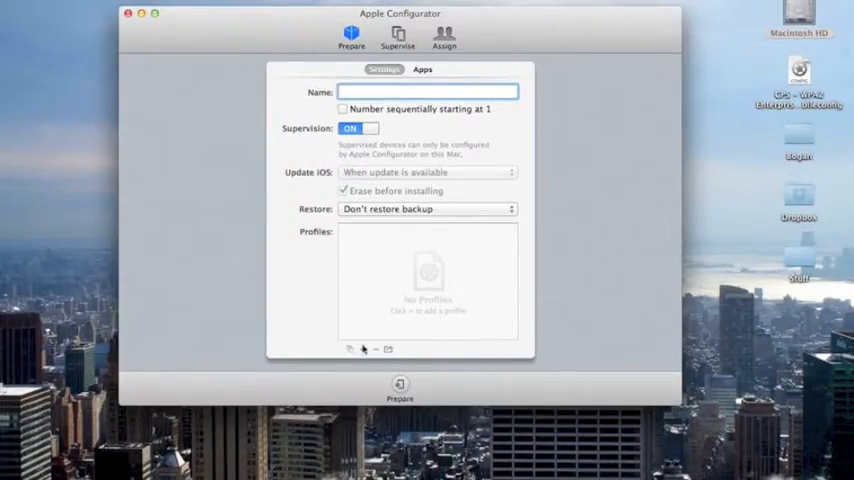
# - Import the CPS - WPA2 Enterprise .mobileconfig profile and tick its checkbox
pyautogui.click(362, 349)
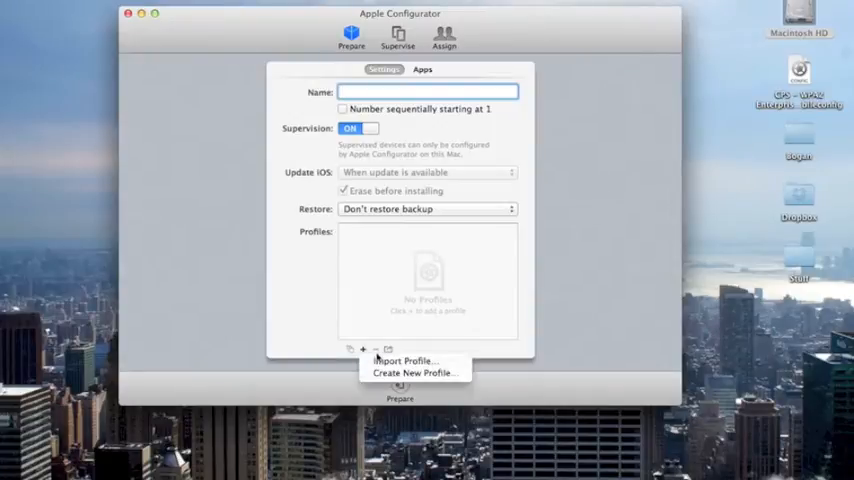
pyautogui.moveTo(414, 373)
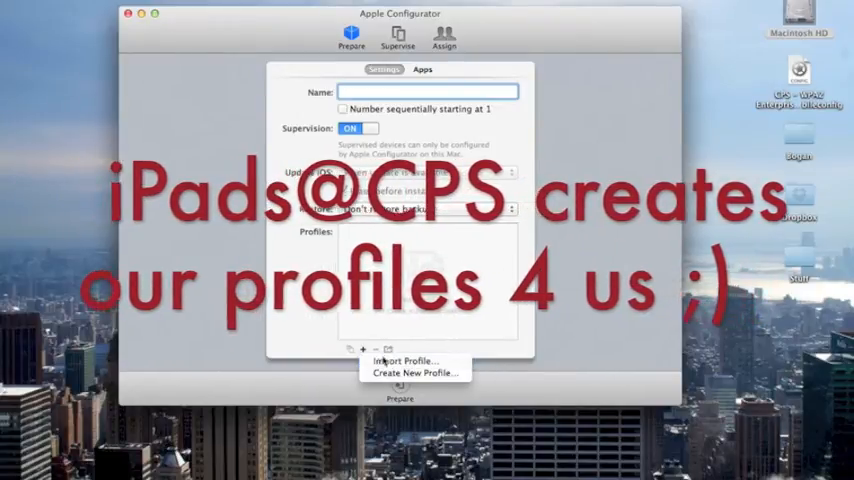
pyautogui.click(403, 360)
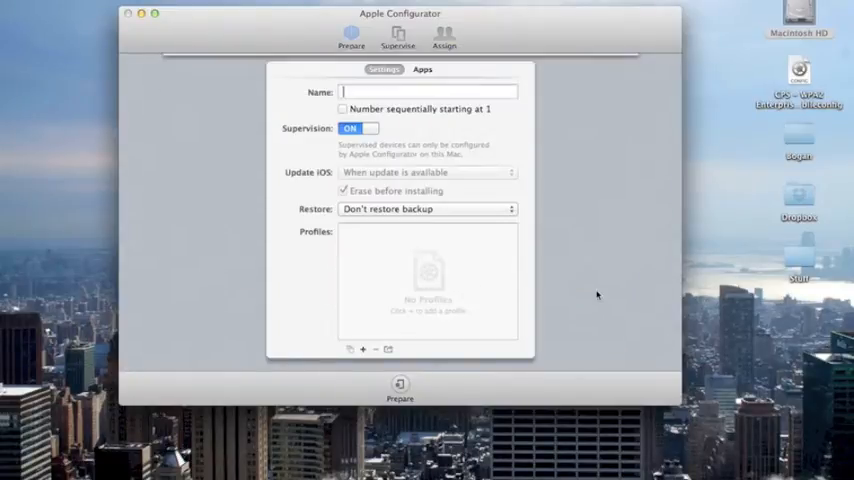
pyautogui.click(350, 349)
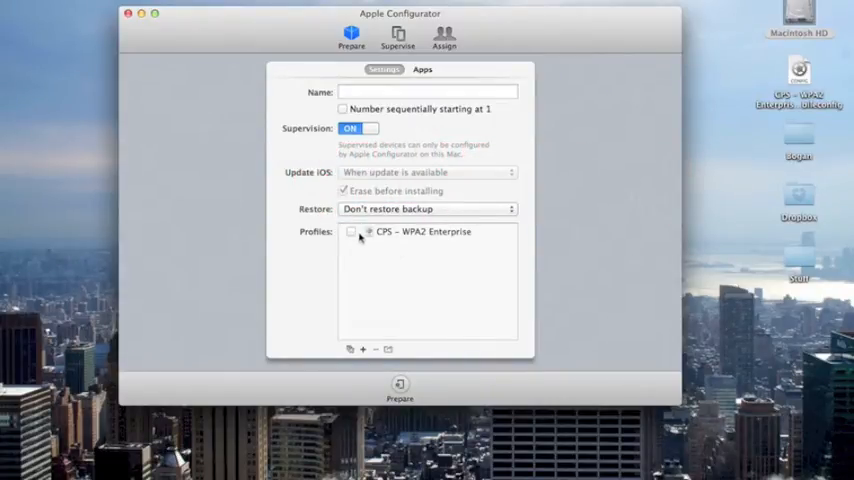
pyautogui.click(351, 231)
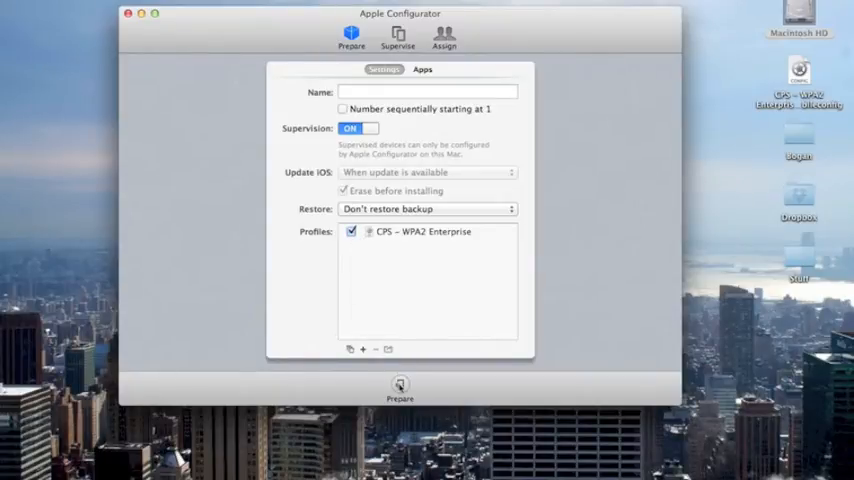
pyautogui.moveTo(399, 390)
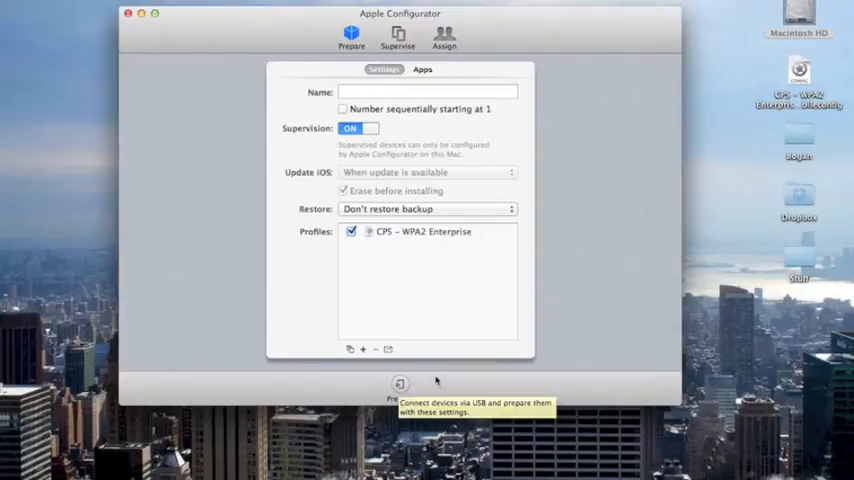
pyautogui.moveTo(436, 380)
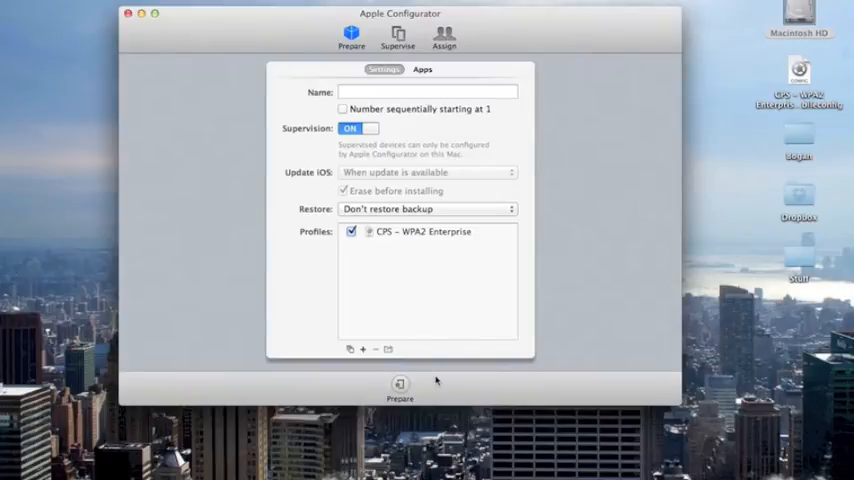
# - Untick, select and delete the CPS - WPA2 Enterprise profile, confirming Delete Profile
pyautogui.click(351, 231)
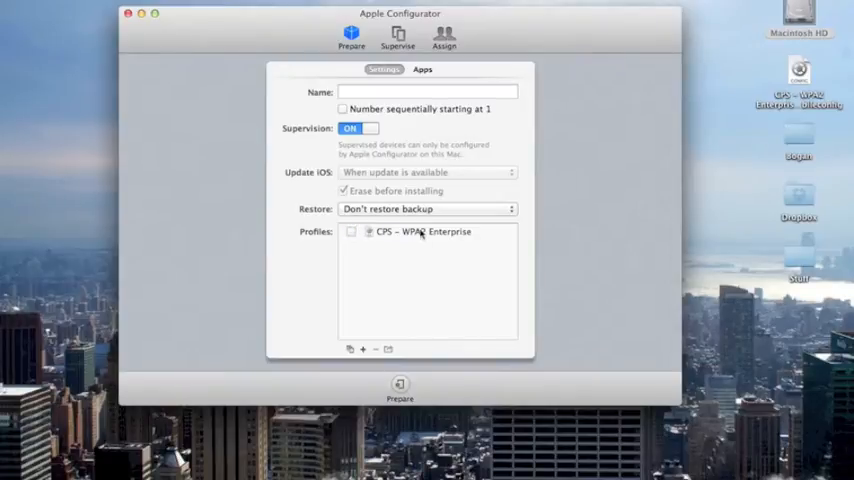
pyautogui.click(420, 231)
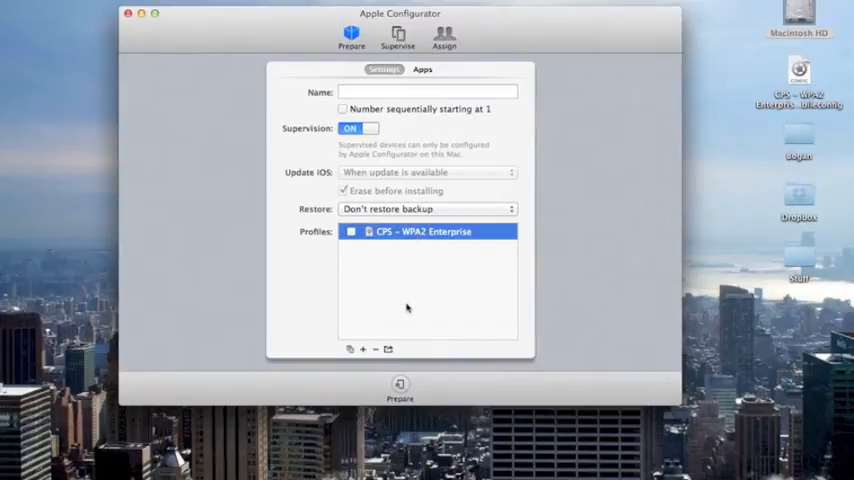
pyautogui.click(375, 349)
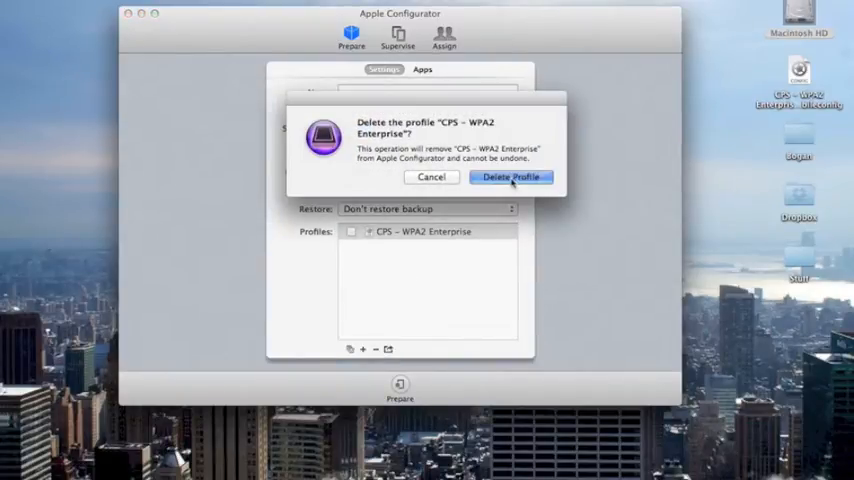
pyautogui.click(510, 177)
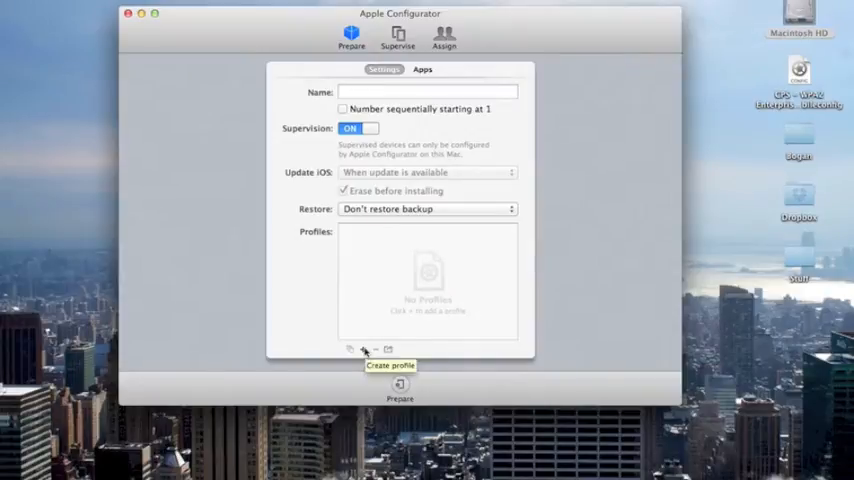
# - Open the CPS WPA2 Enterprise .mobileconfig from the Desktop for editing
pyautogui.click(362, 349)
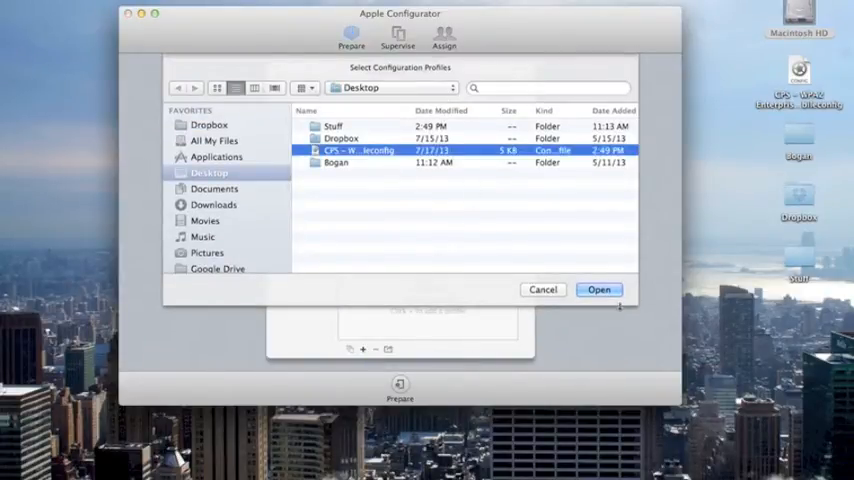
pyautogui.click(599, 289)
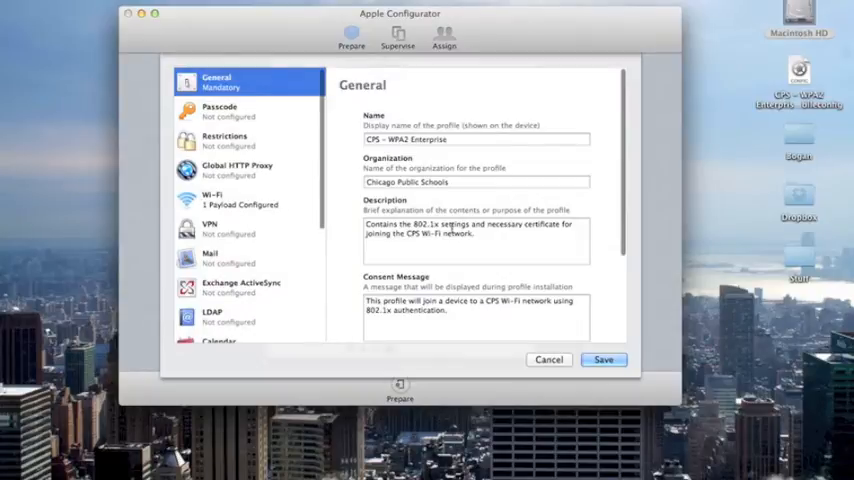
# - Configure a Restrictions payload disallowing camera, Photo Stream, iMessage, voice dialing, Siri and app installs
pyautogui.click(224, 140)
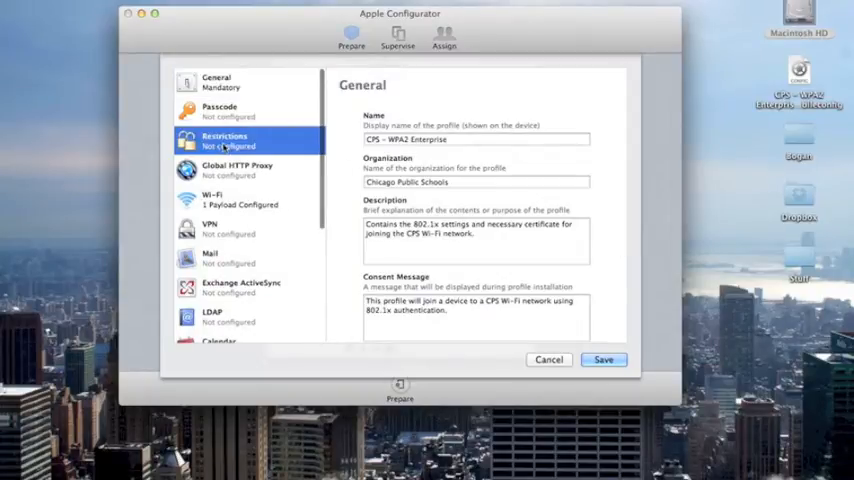
pyautogui.click(224, 140)
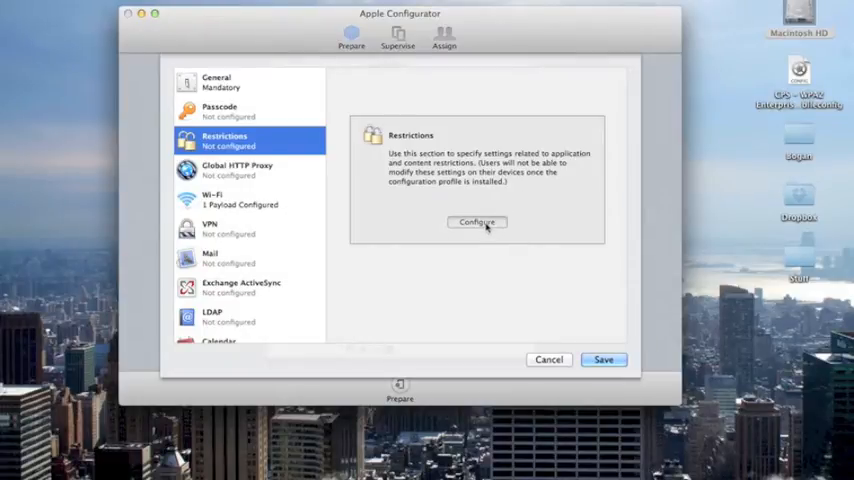
pyautogui.click(477, 222)
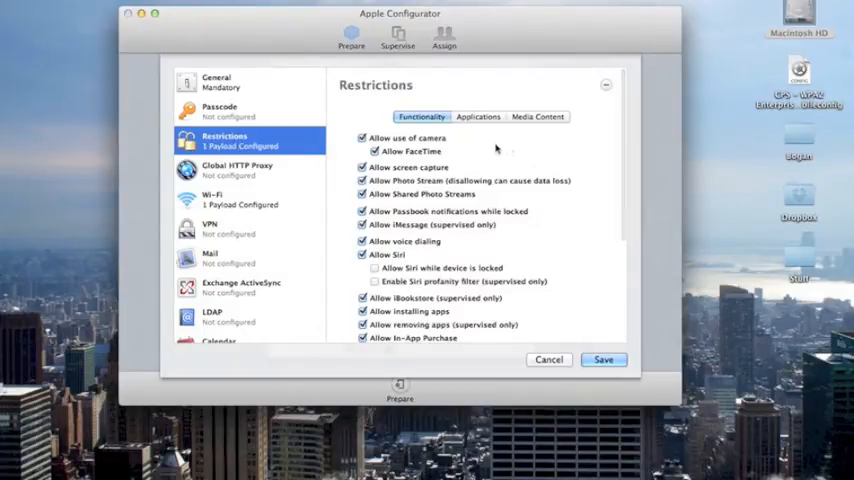
pyautogui.click(478, 117)
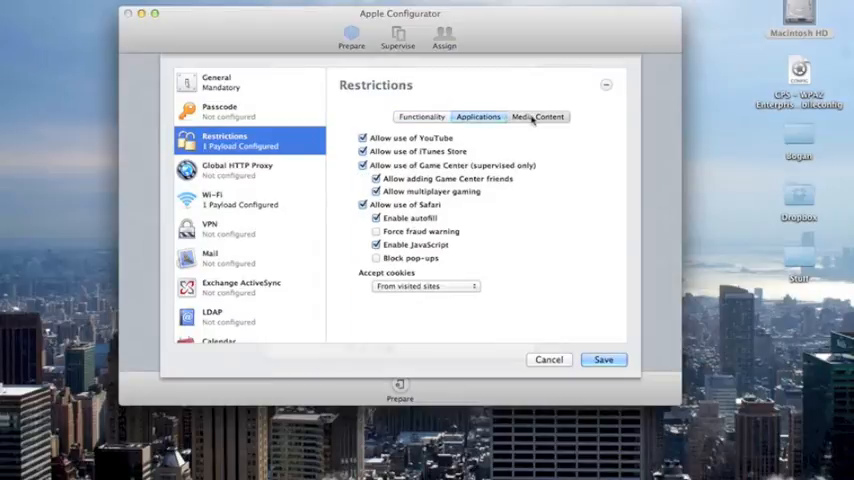
pyautogui.click(421, 117)
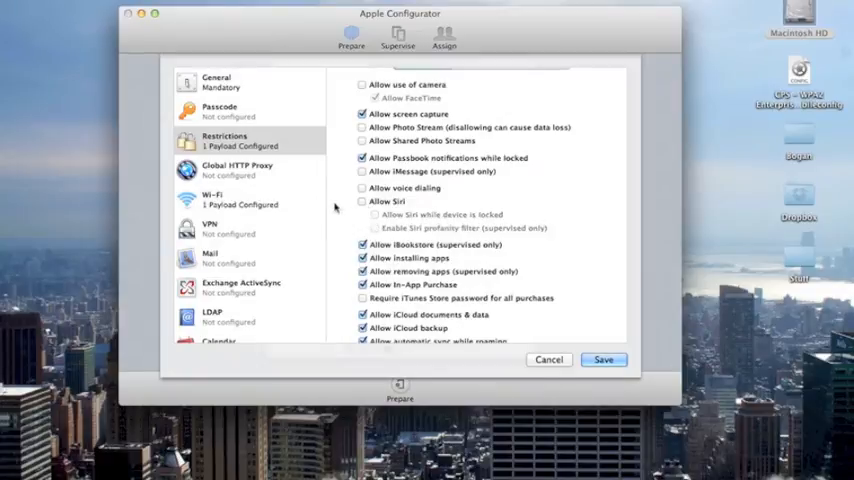
pyautogui.scroll(-3)
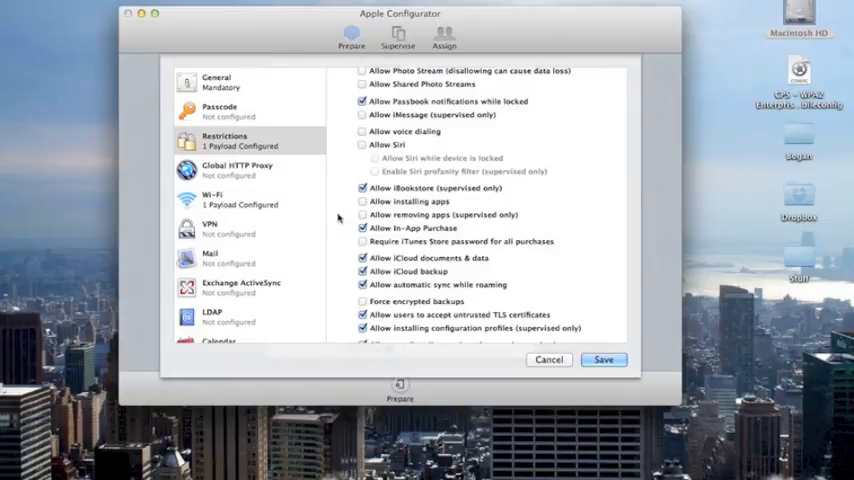
pyautogui.scroll(-3)
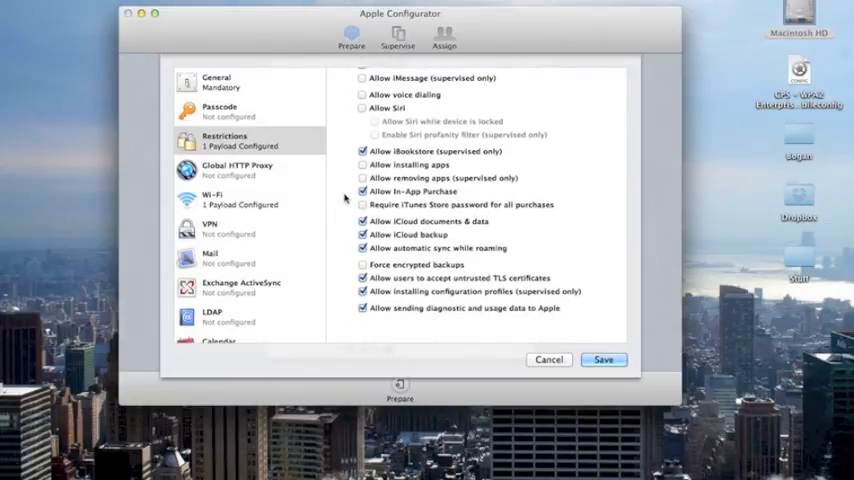
pyautogui.click(362, 192)
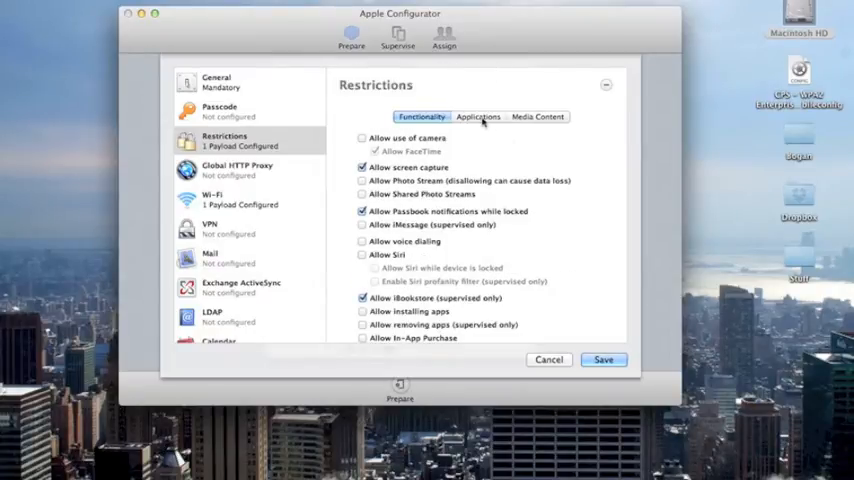
# - Disallow YouTube, iTunes Store and Game Center on the Applications tab
pyautogui.click(477, 117)
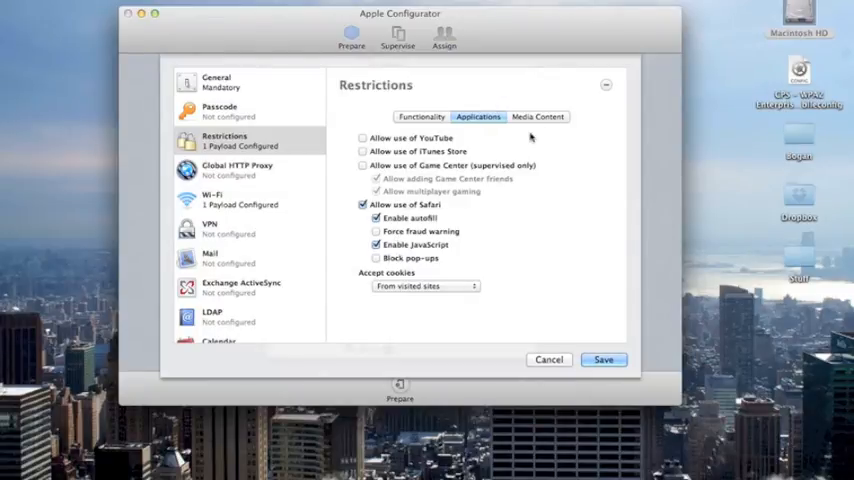
pyautogui.click(538, 117)
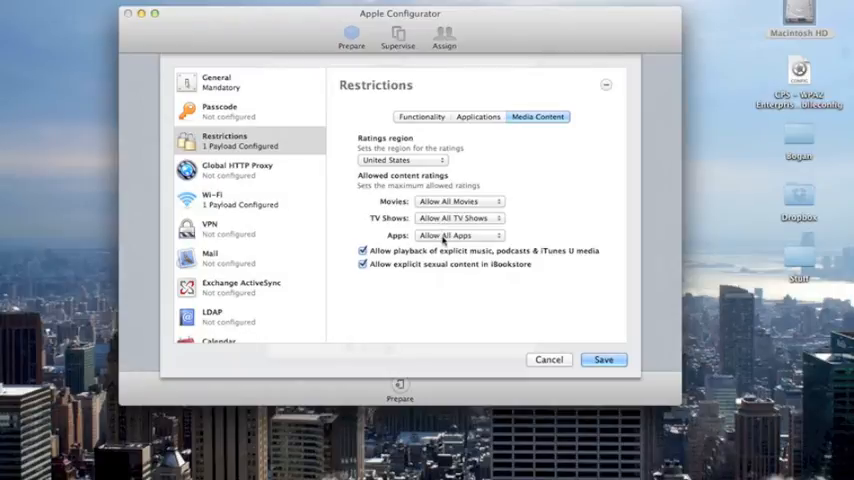
# - Block explicit music, podcasts, iTunes U and iBookstore content, then save the profile
pyautogui.click(363, 263)
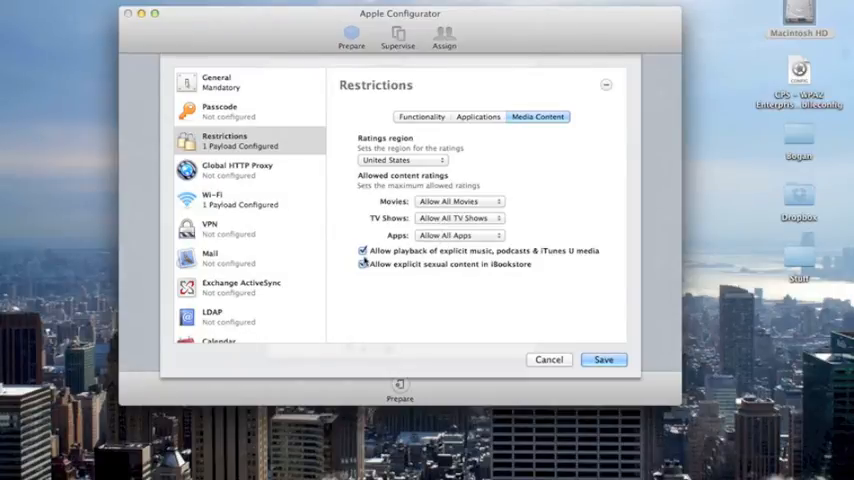
pyautogui.click(362, 251)
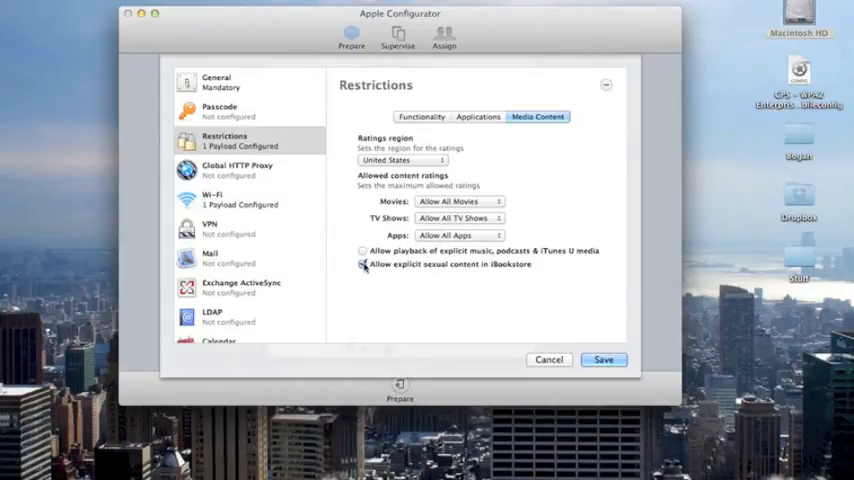
pyautogui.click(362, 264)
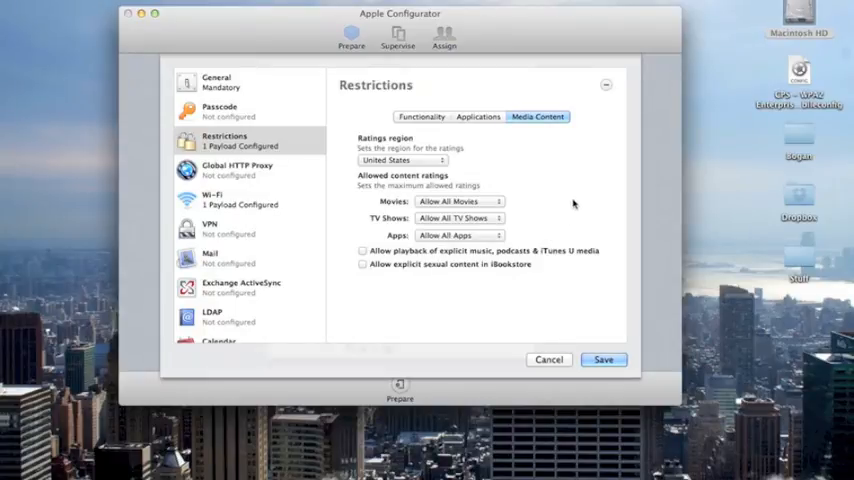
pyautogui.click(250, 140)
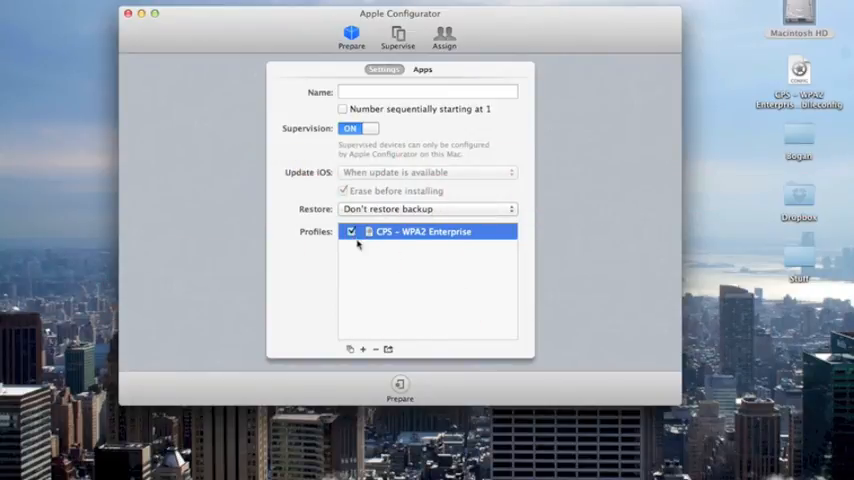
pyautogui.click(430, 231)
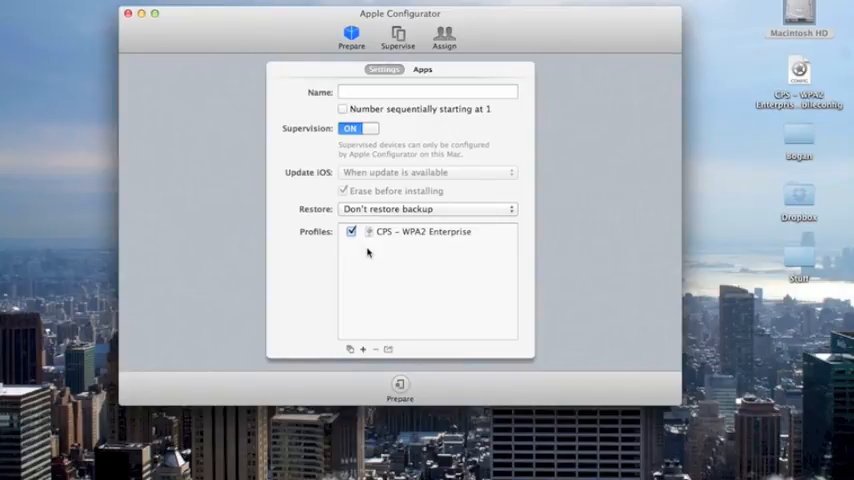
pyautogui.moveTo(496, 384)
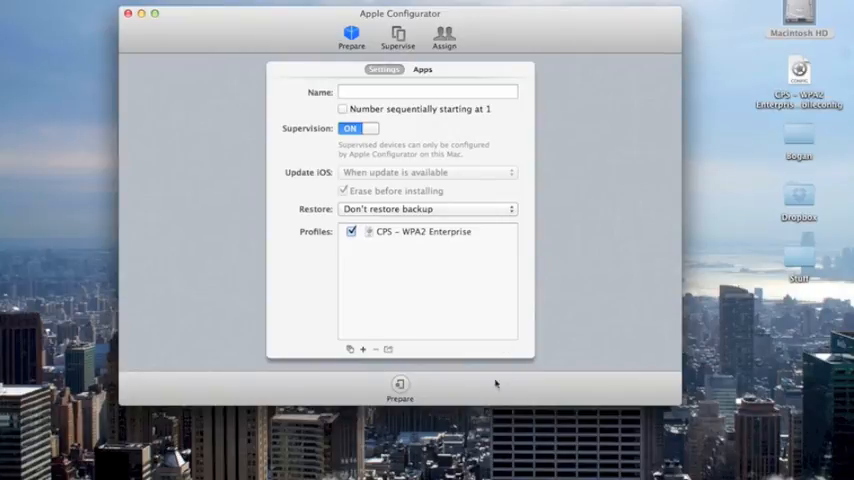